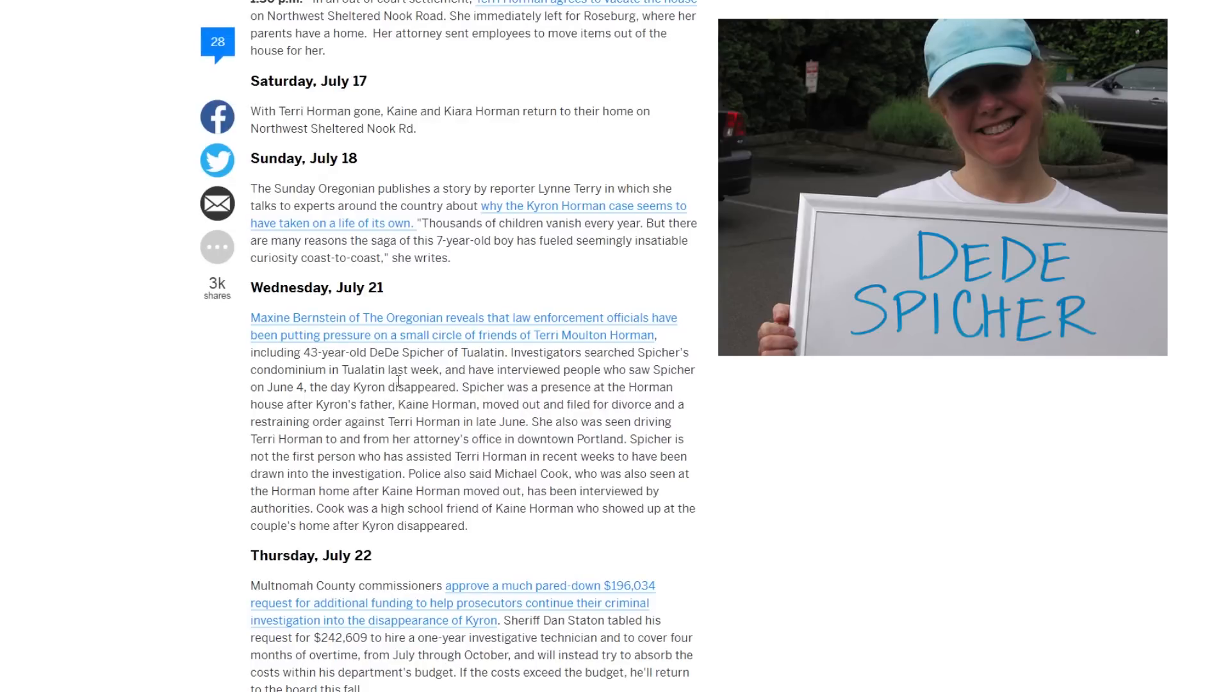
{"action": "mouse_move", "coordinate": [272, 392]}
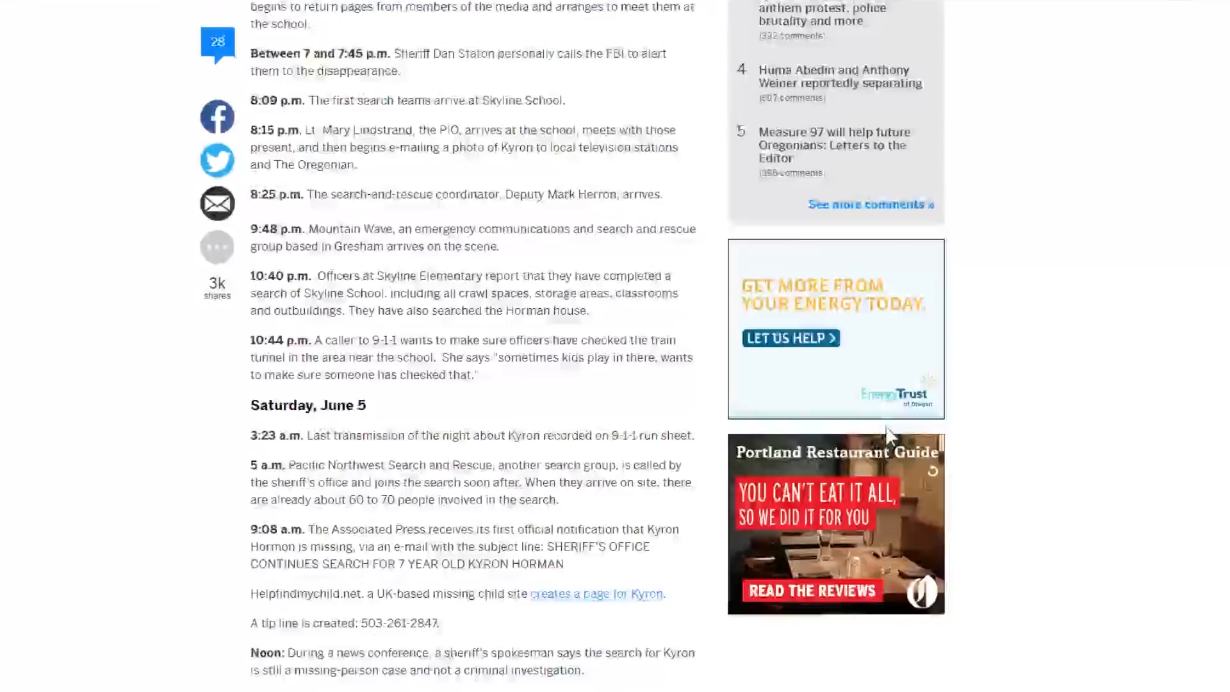
{"action": "scroll", "scroll_direction": "down", "scroll_amount": 3}
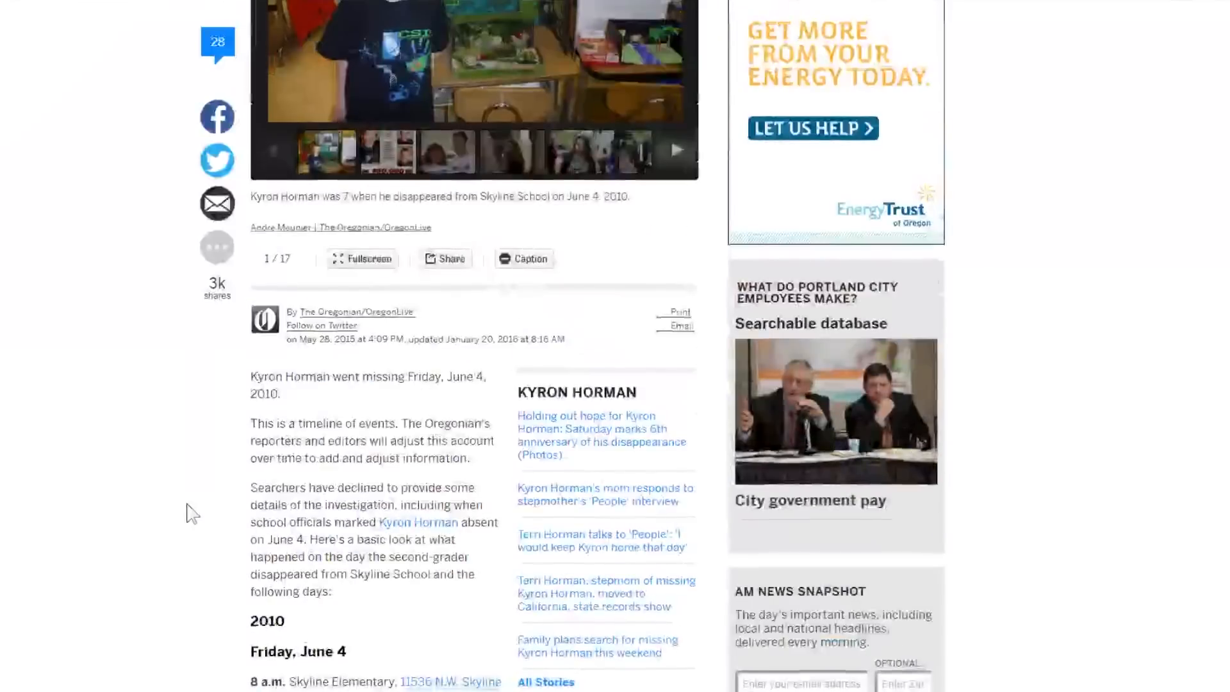
{"action": "scroll", "scroll_direction": "down", "scroll_amount": 3}
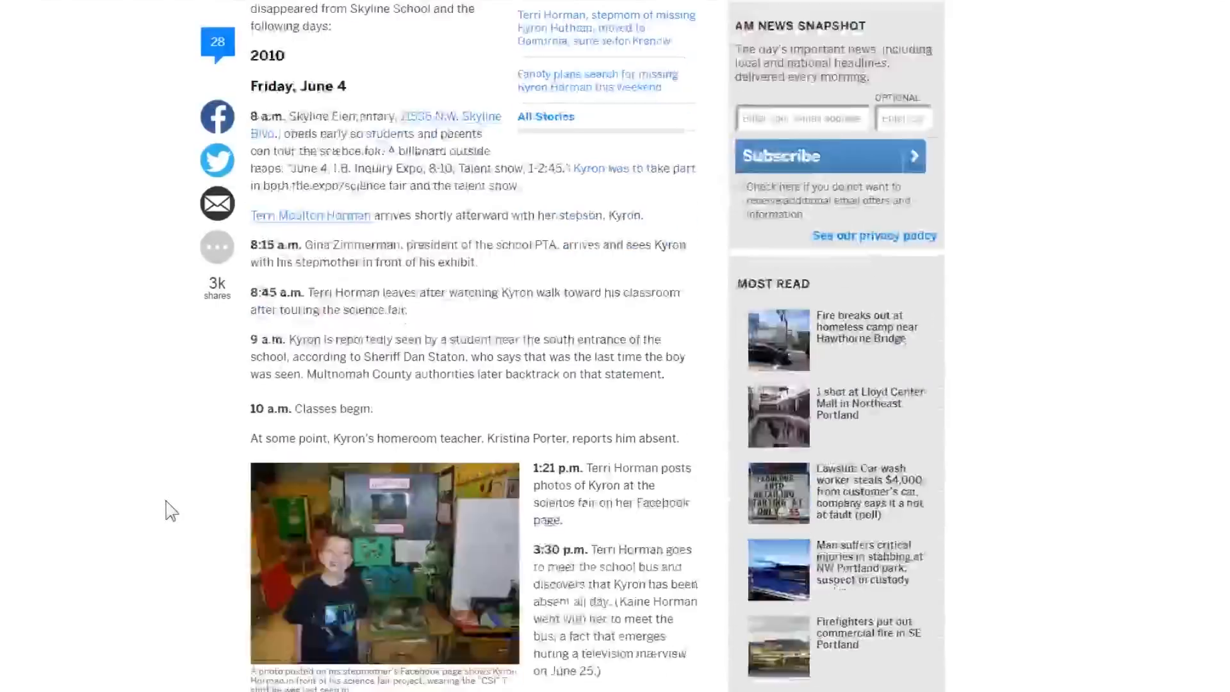
{"action": "scroll", "scroll_direction": "down", "scroll_amount": 3}
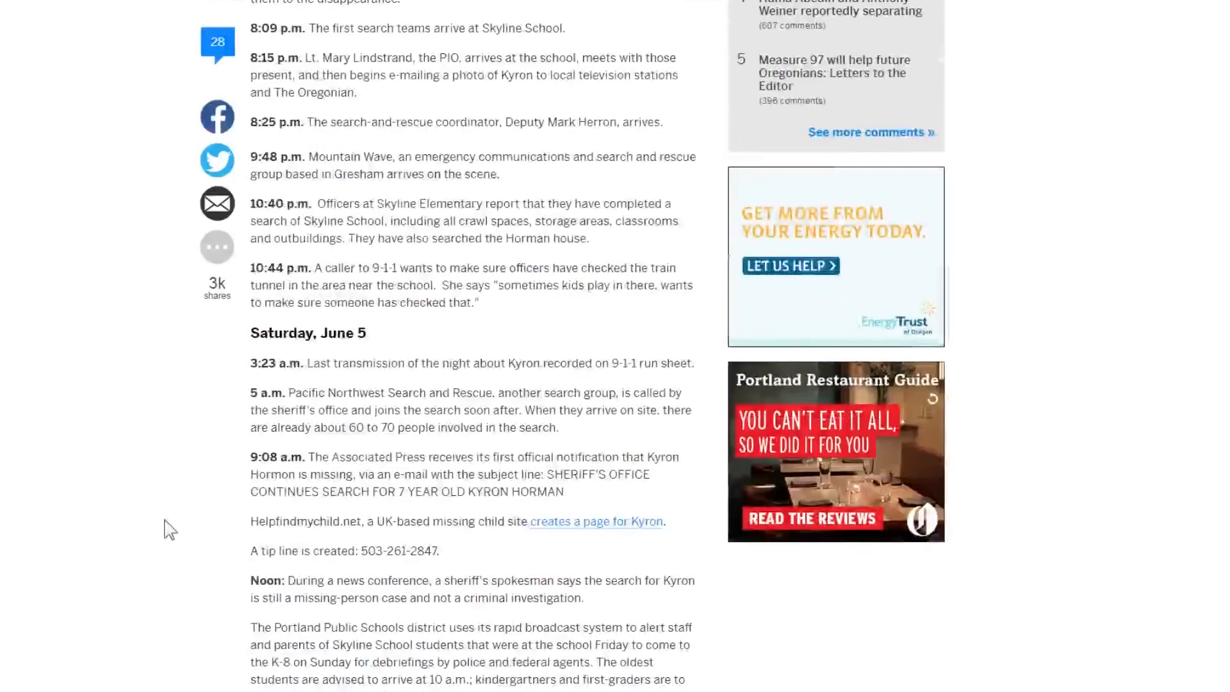